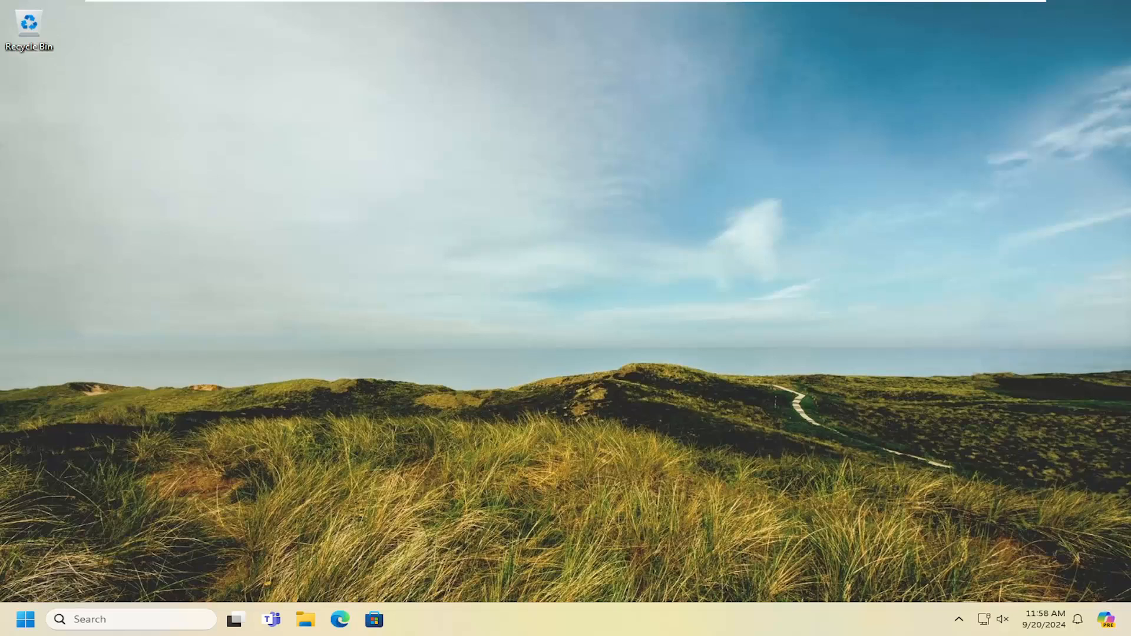
mouse_move(245, 290)
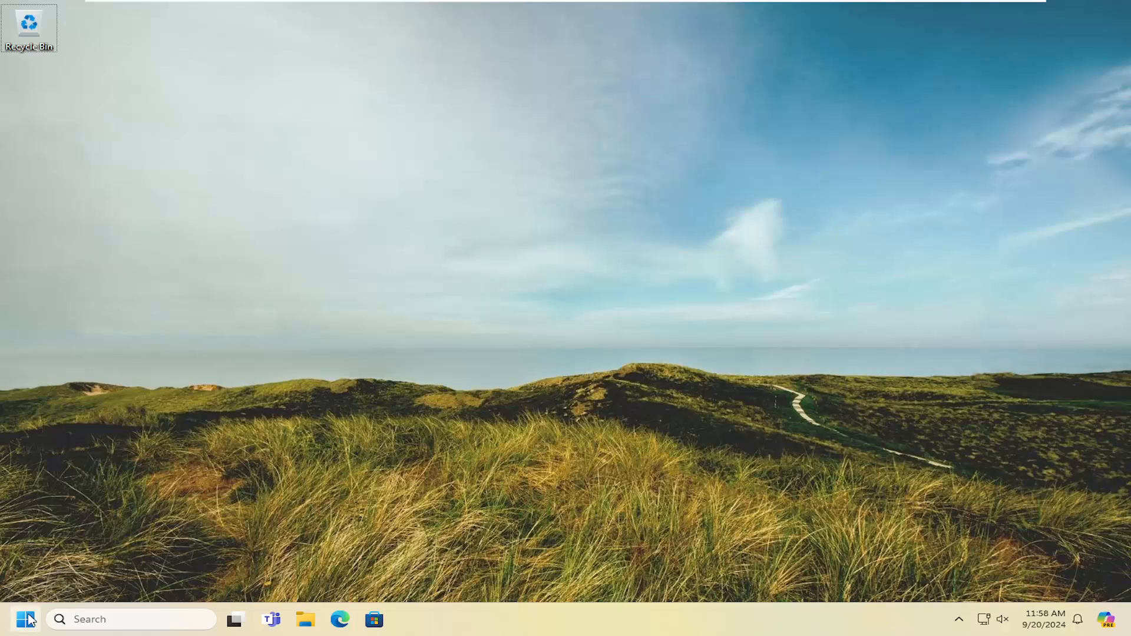
- Search 'cmd' and launch Command Prompt as administrator, approving the UAC prompt
text(cmd)
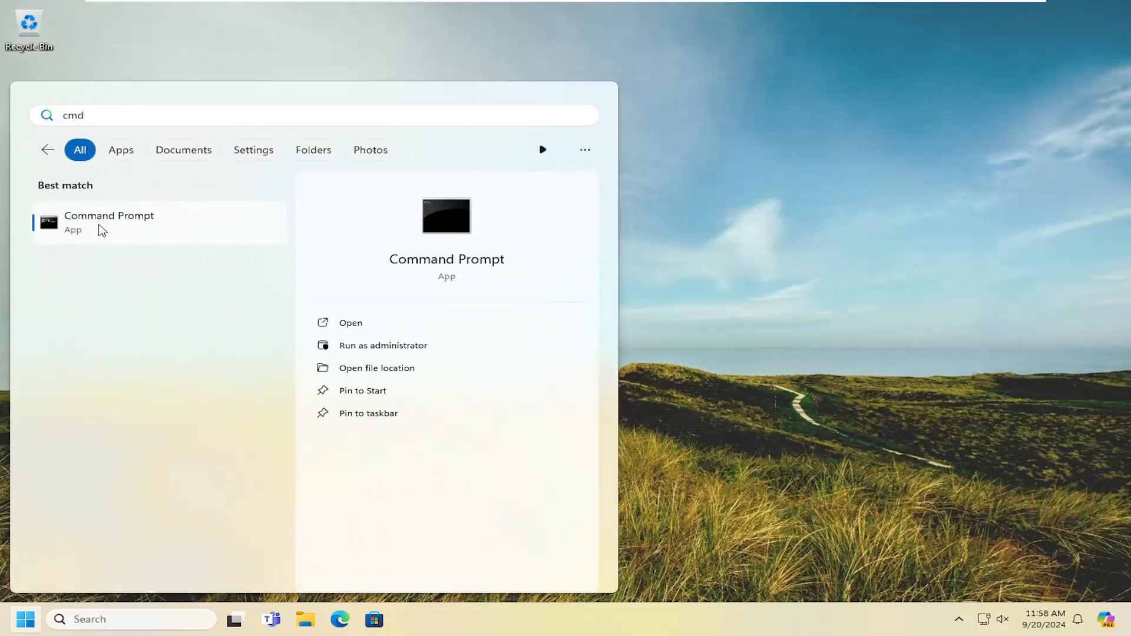
right_click(109, 221)
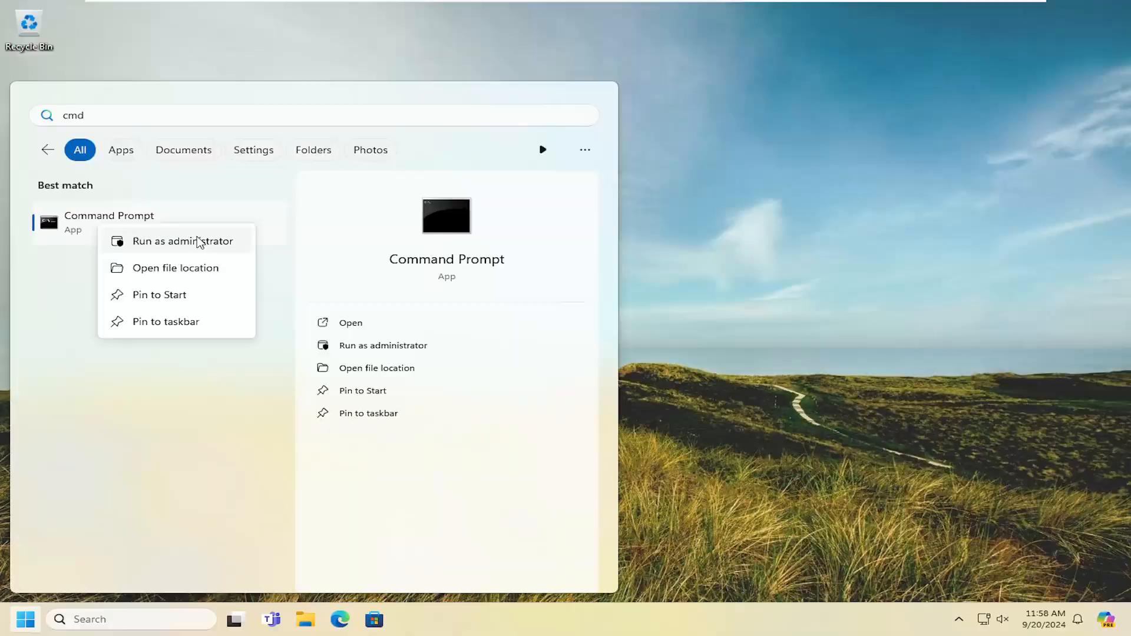
click(182, 241)
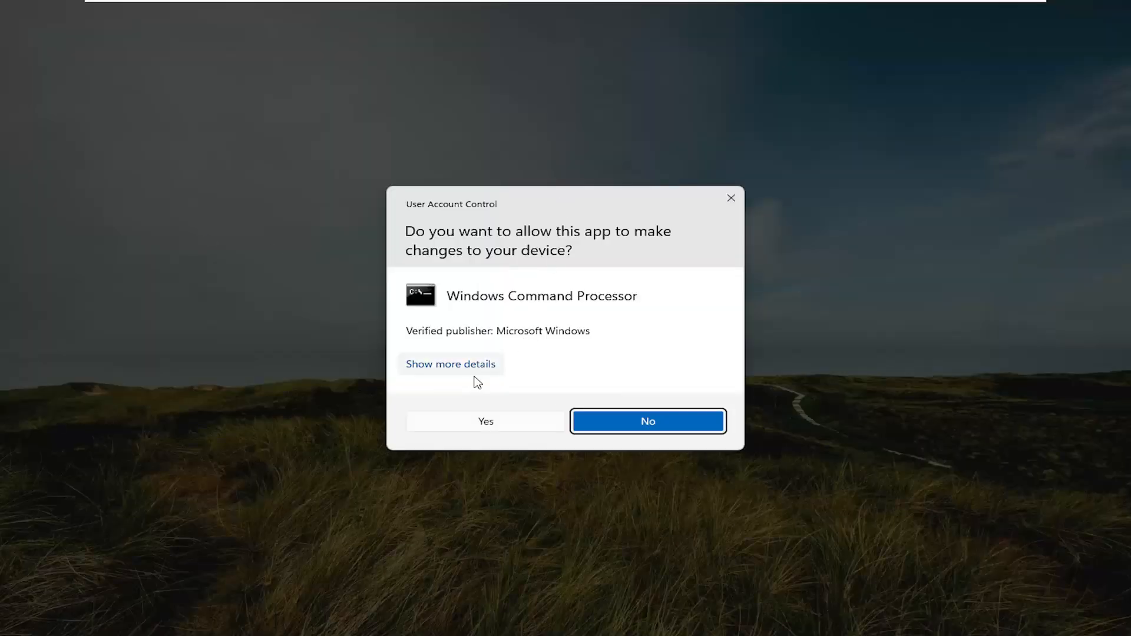
click(485, 421)
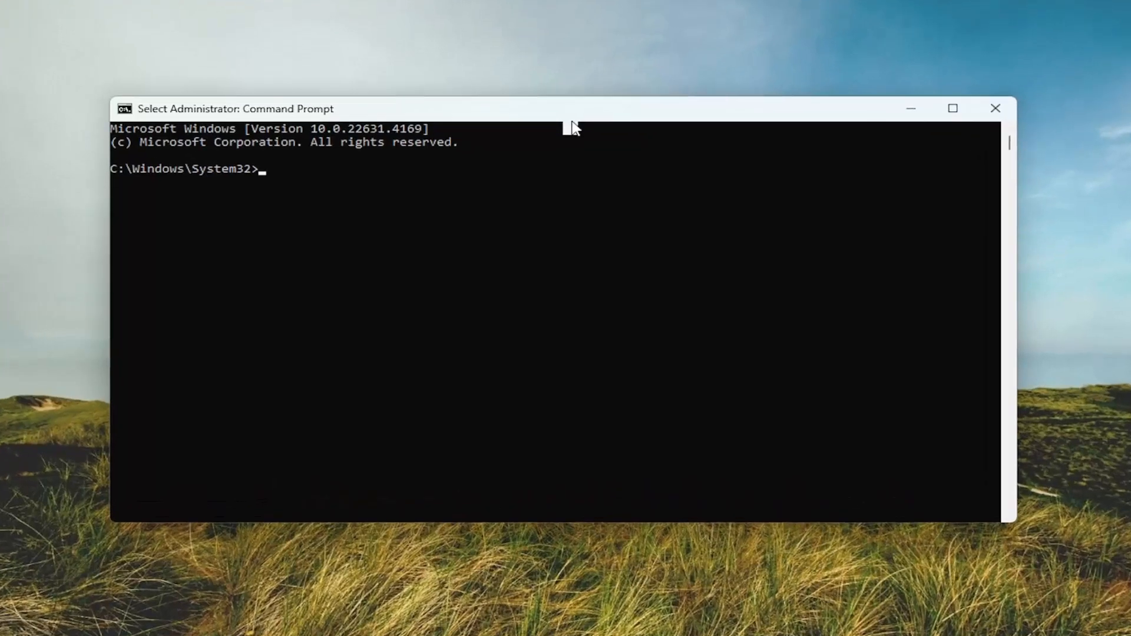
- Run 'sfc /scannow' in the elevated Command Prompt
text(sfc /)
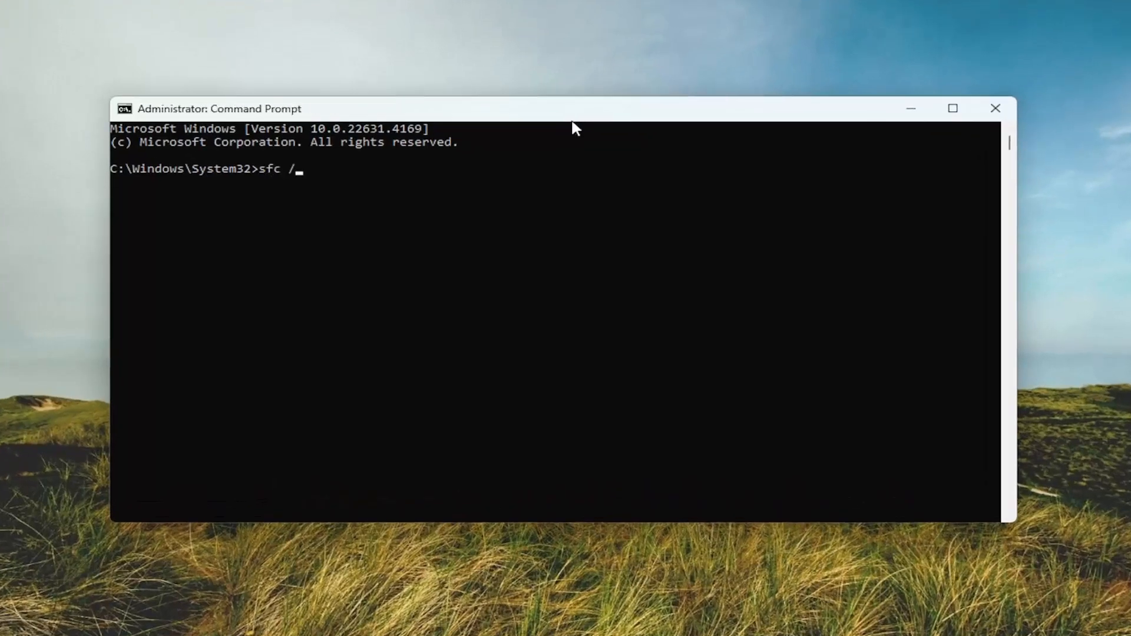
text(scannow)
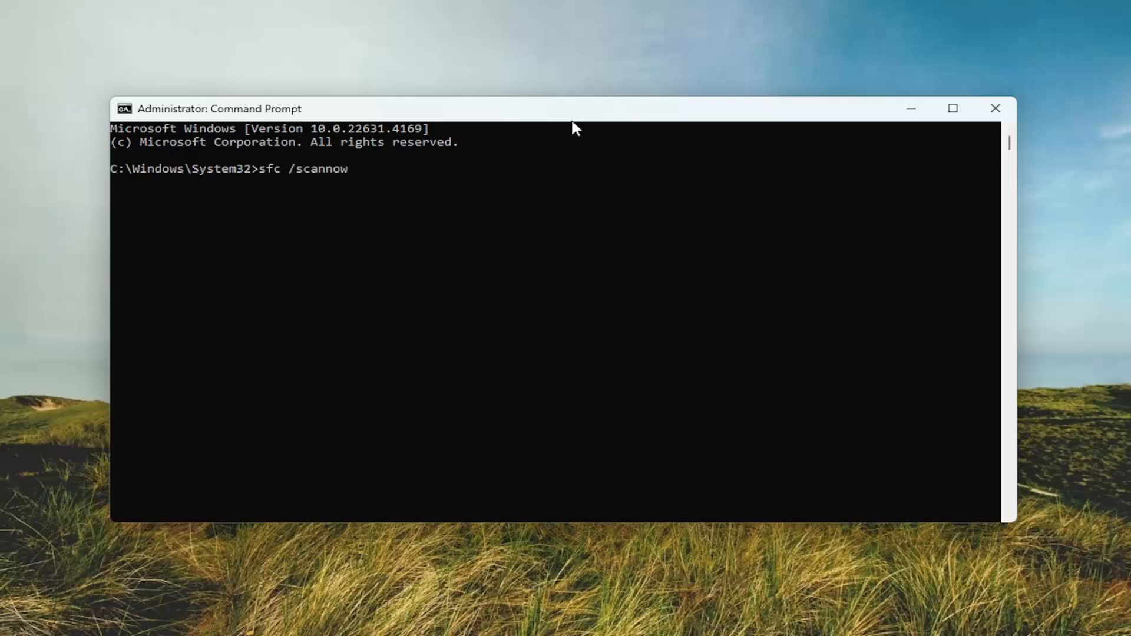
mouse_move(303, 182)
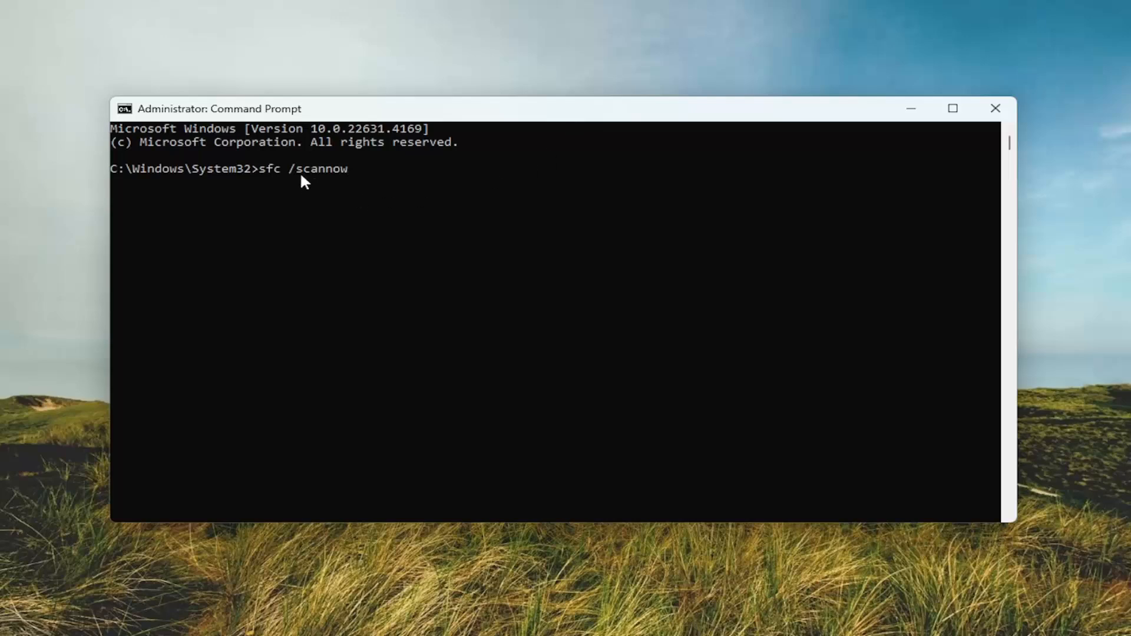
mouse_move(382, 185)
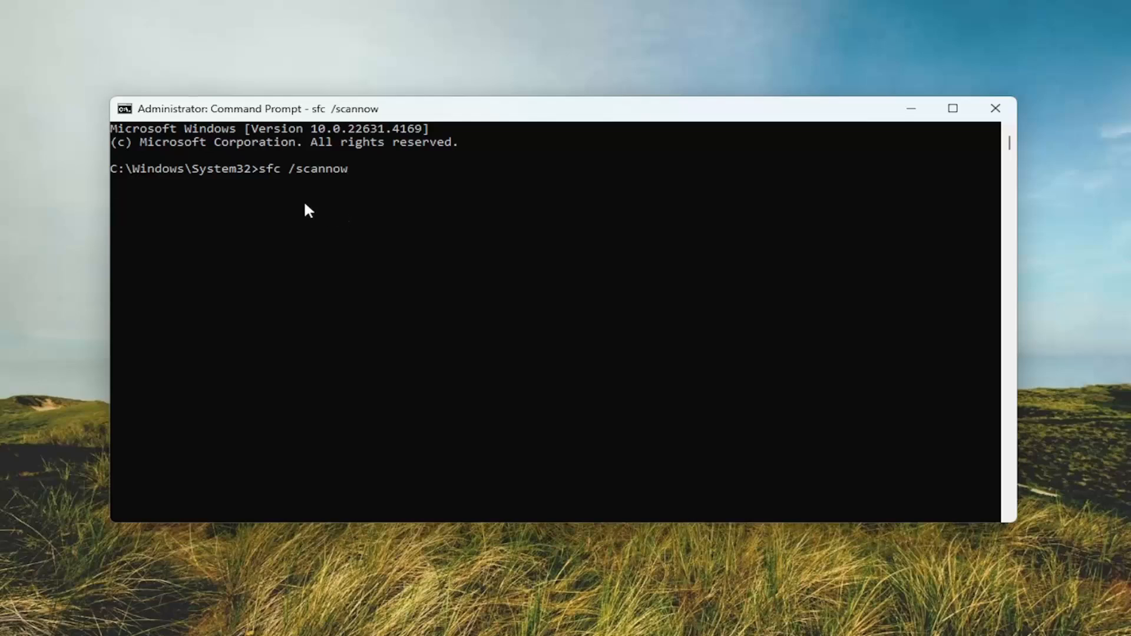
key(Enter)
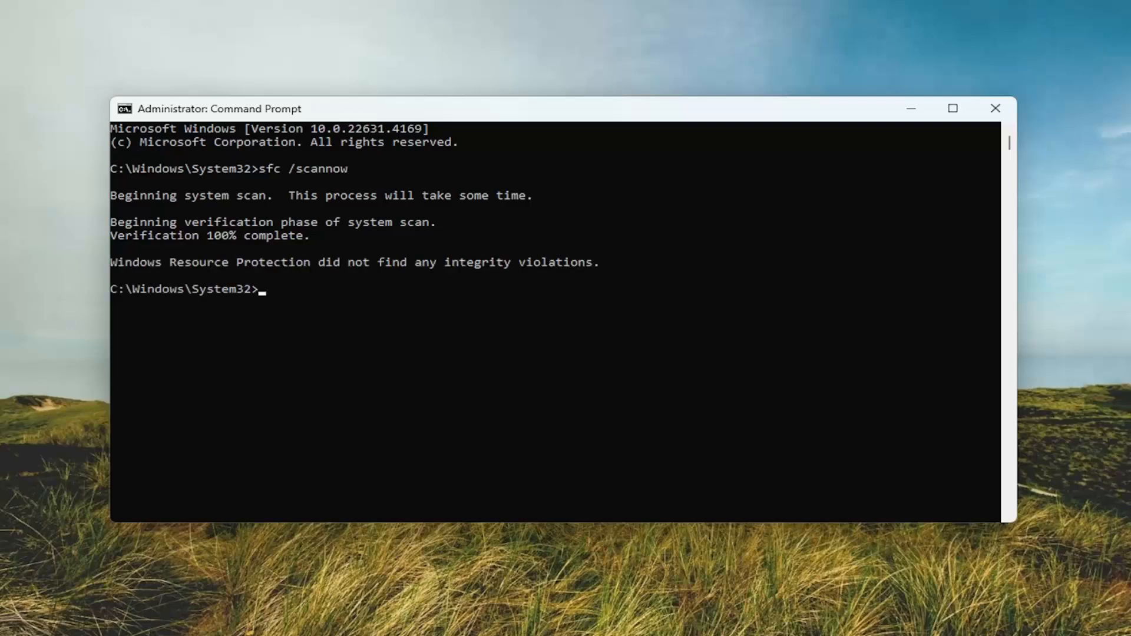
- After the scan reports no integrity violations, close the Command Prompt window
click(995, 109)
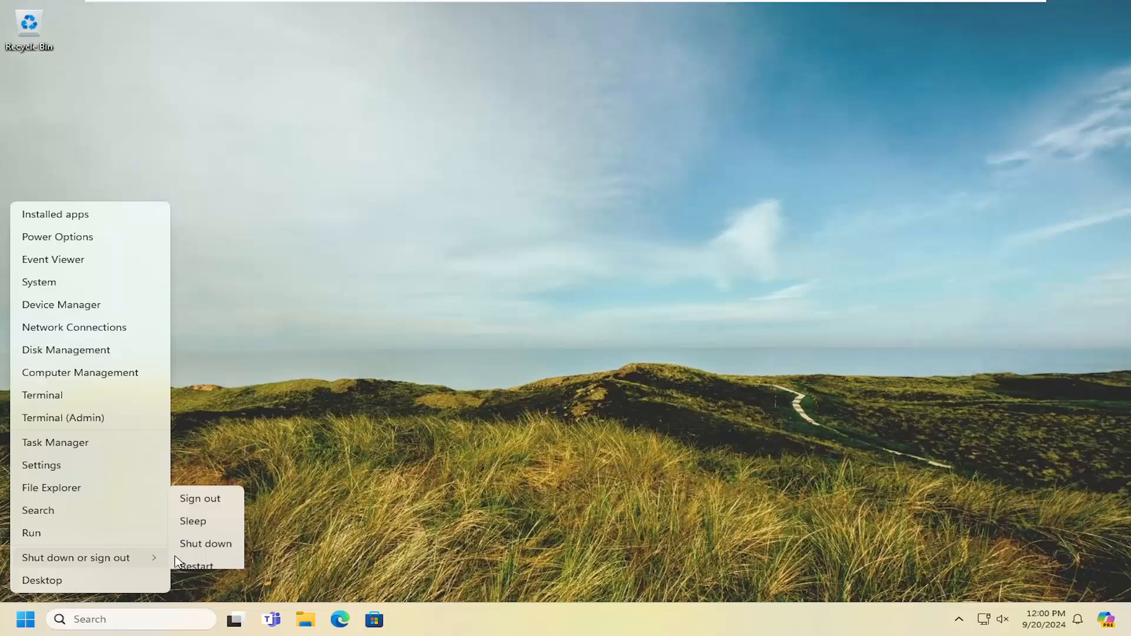
- Choose Restart from the shut down or sign out options
click(196, 566)
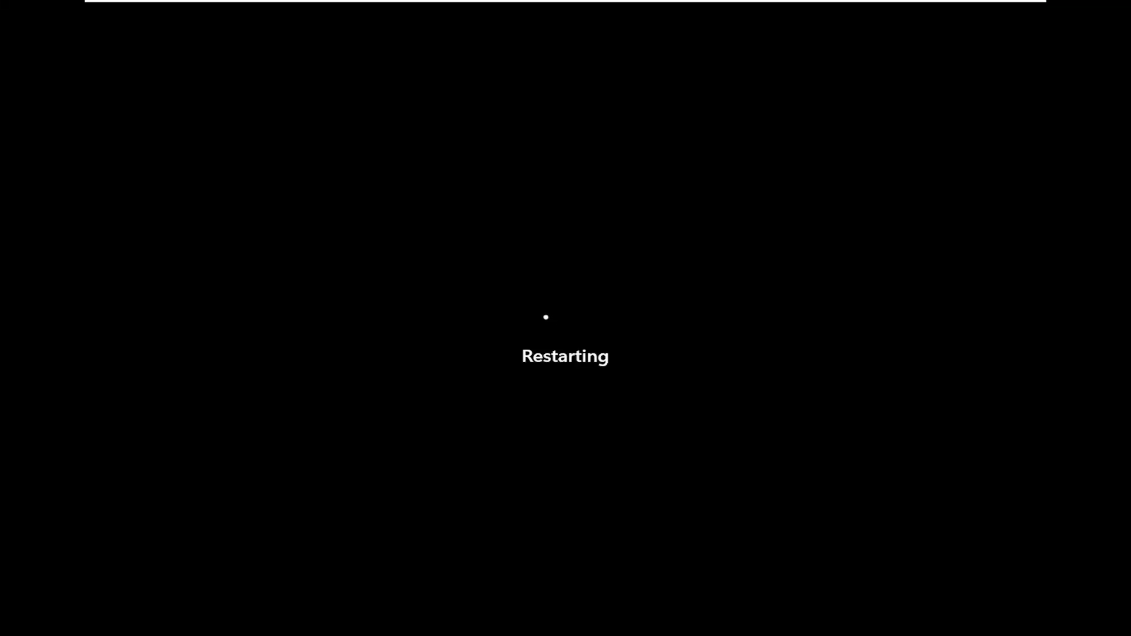